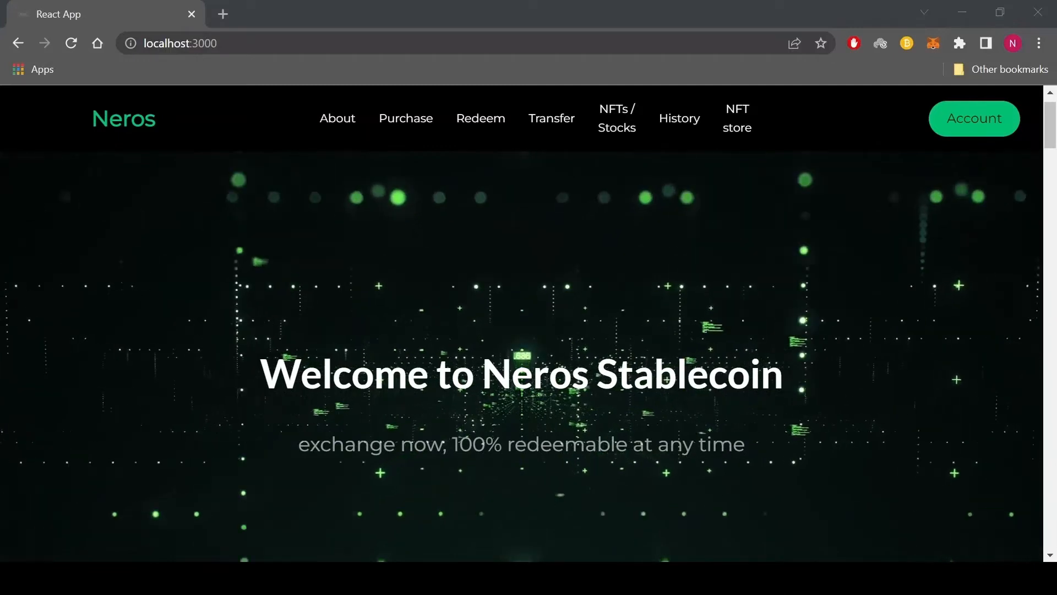
# Step: View the About page's supply figures, then return to the home page
pyautogui.scroll(-3)
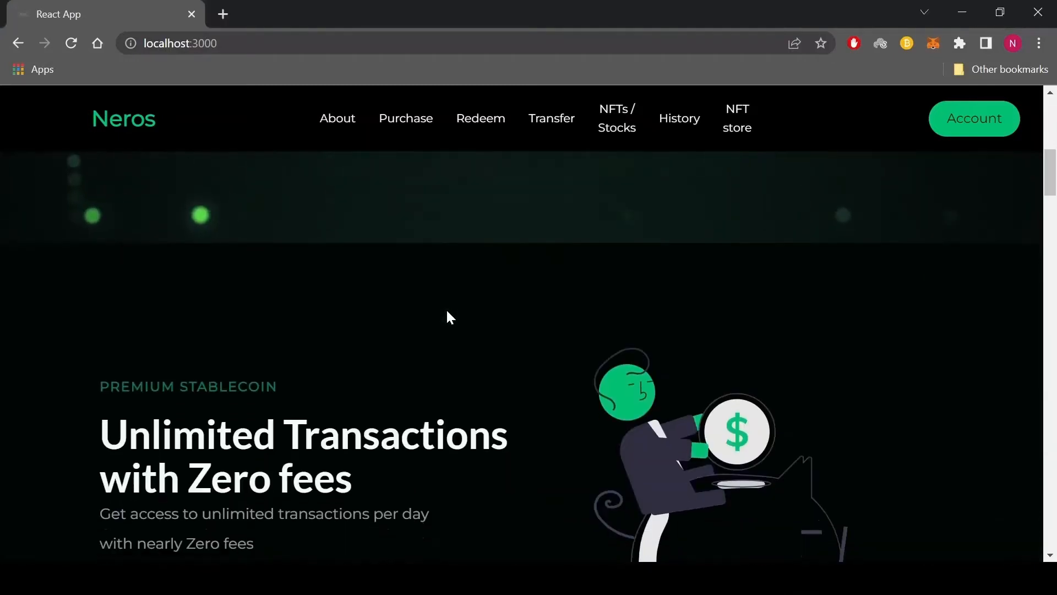
pyautogui.scroll(-3)
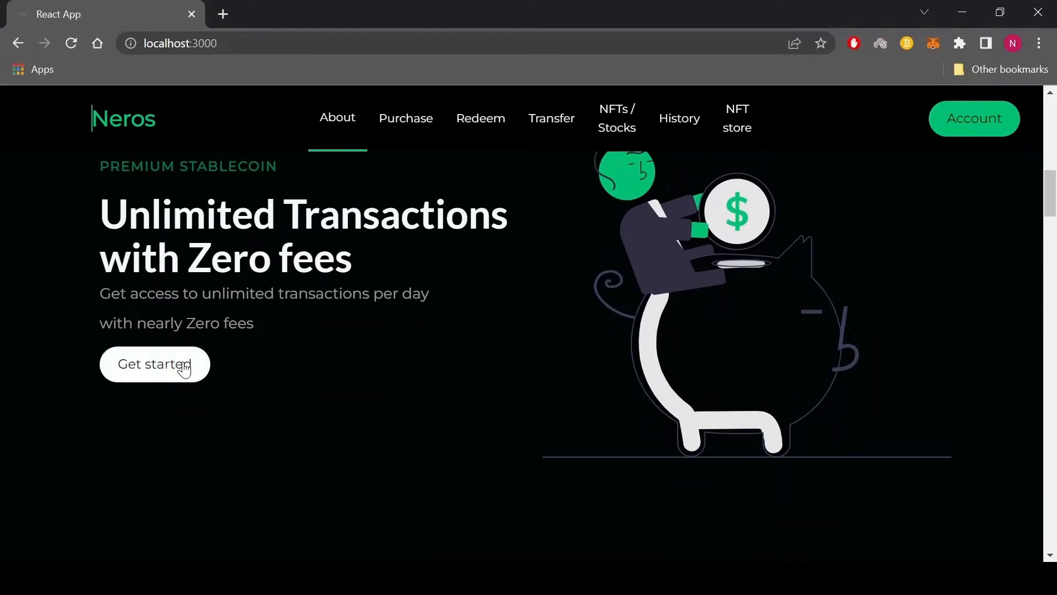
pyautogui.click(154, 364)
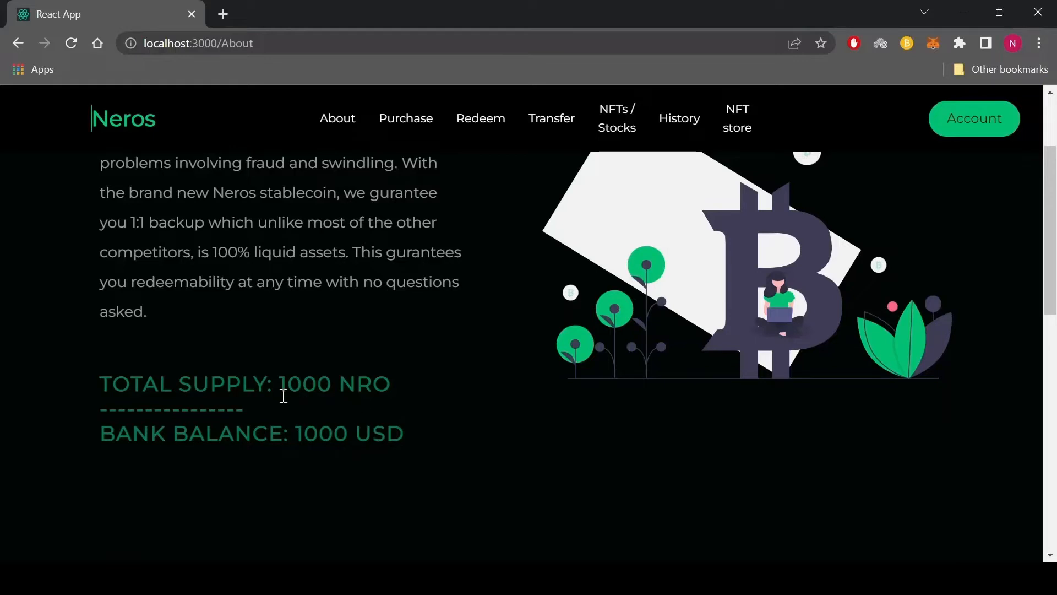
pyautogui.moveTo(305, 154)
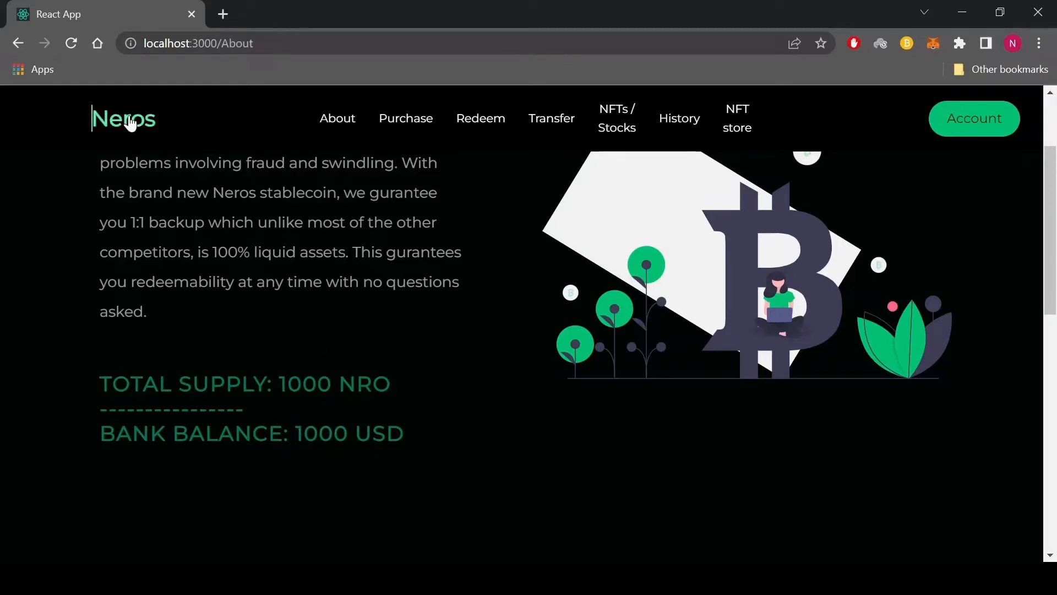
pyautogui.click(124, 119)
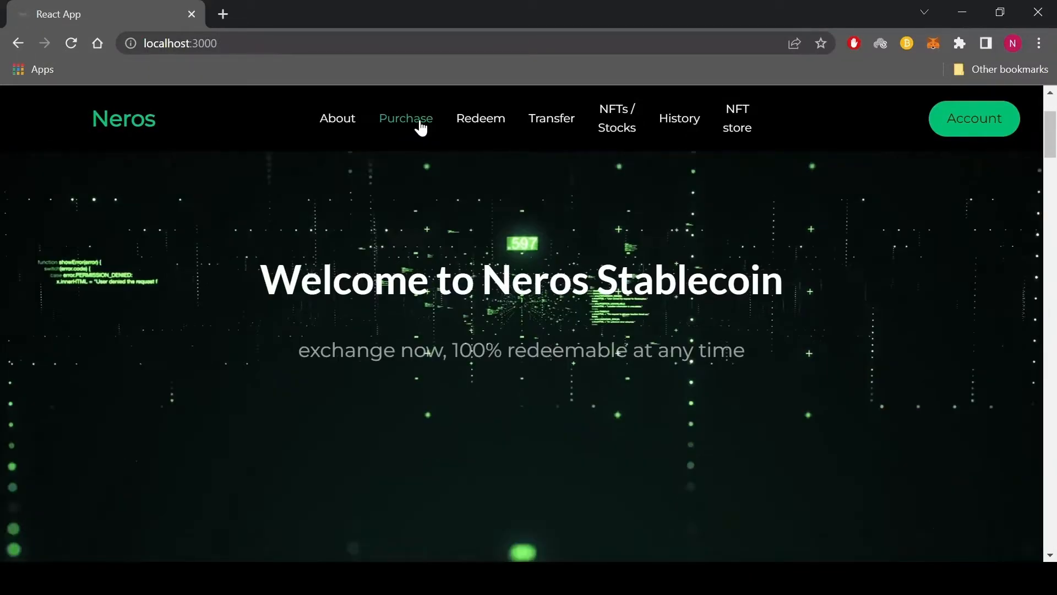
# Step: Start an NRO token purchase and recheck About: total supply 1120 NRO, bank balance 1120 USD
pyautogui.click(406, 118)
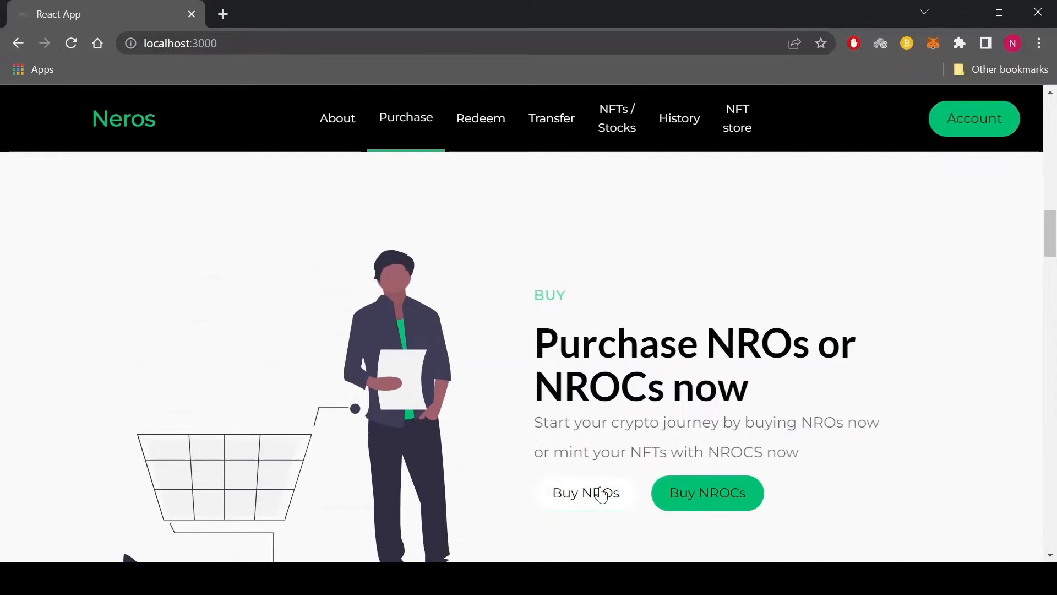
pyautogui.click(584, 492)
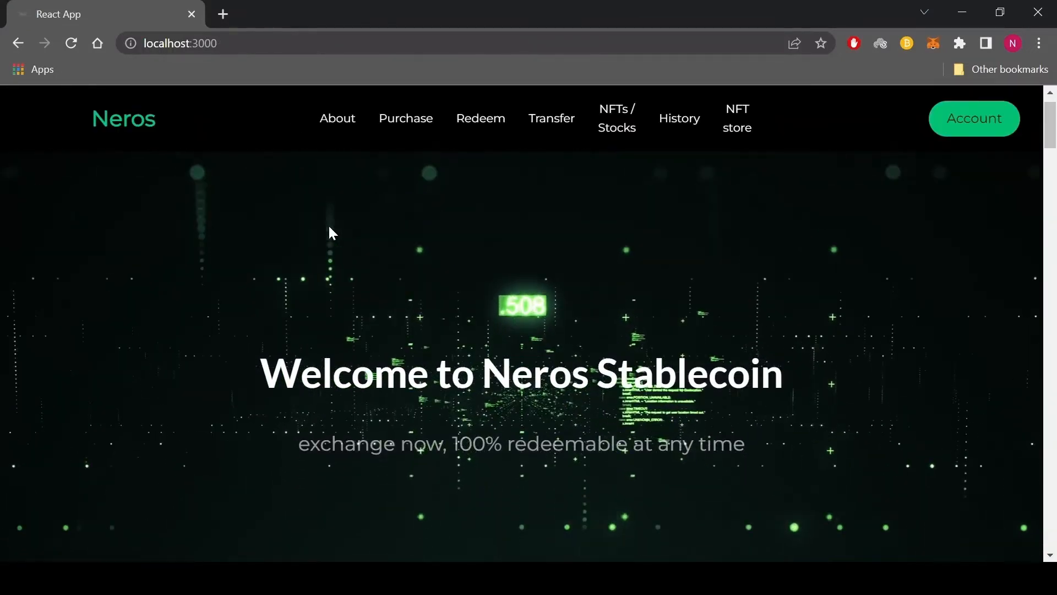
pyautogui.scroll(-3)
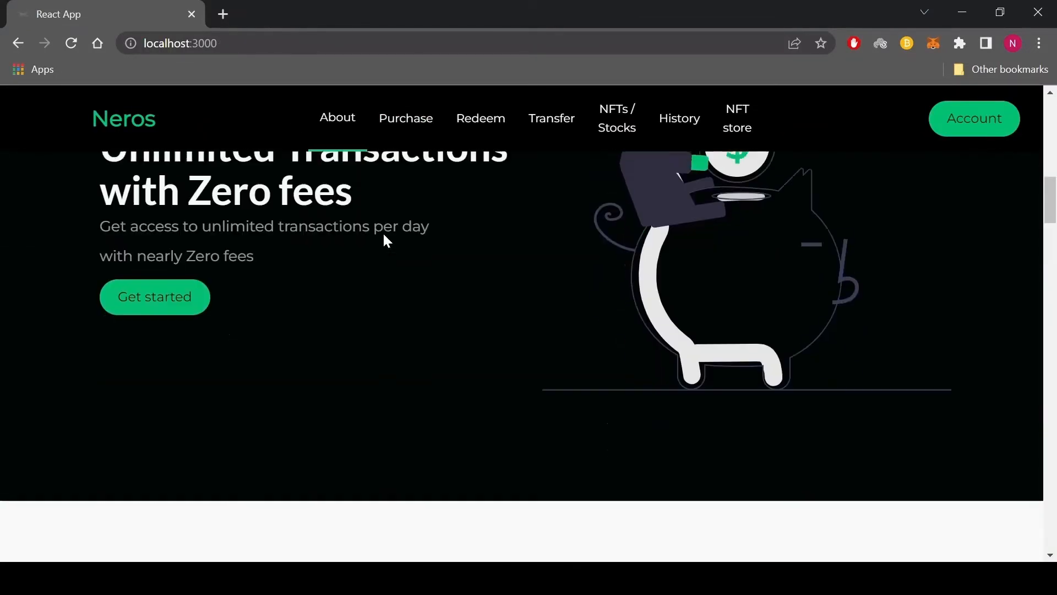
pyautogui.click(337, 118)
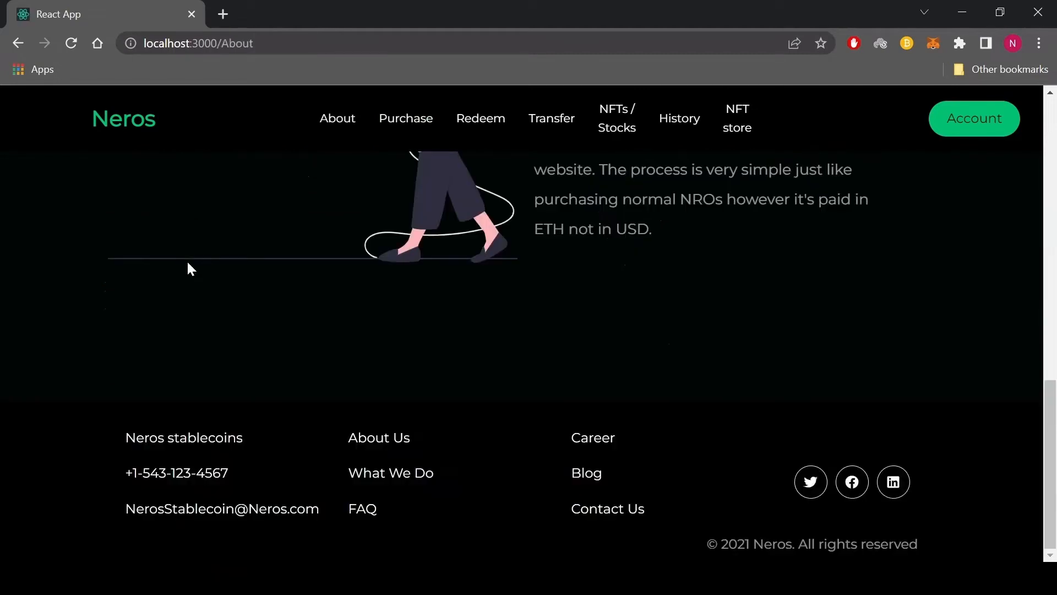
pyautogui.scroll(3)
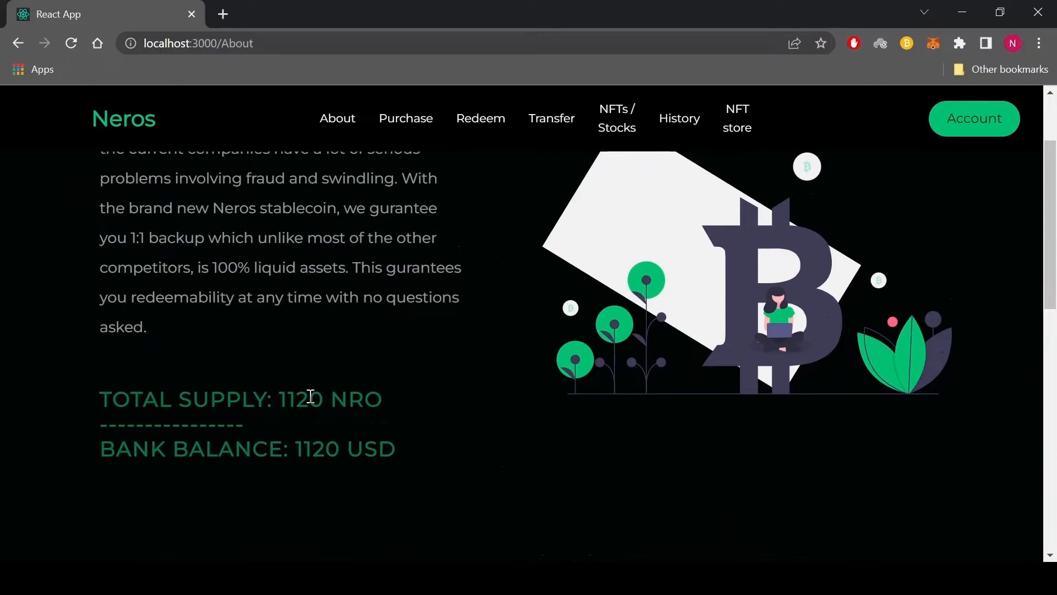
pyautogui.moveTo(312, 448)
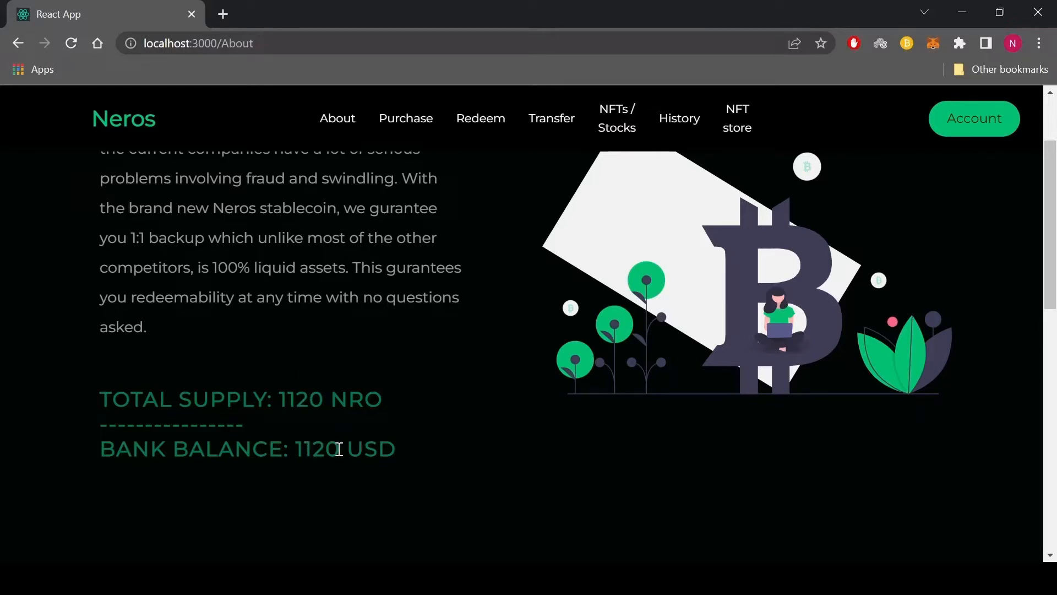
pyautogui.moveTo(765, 560)
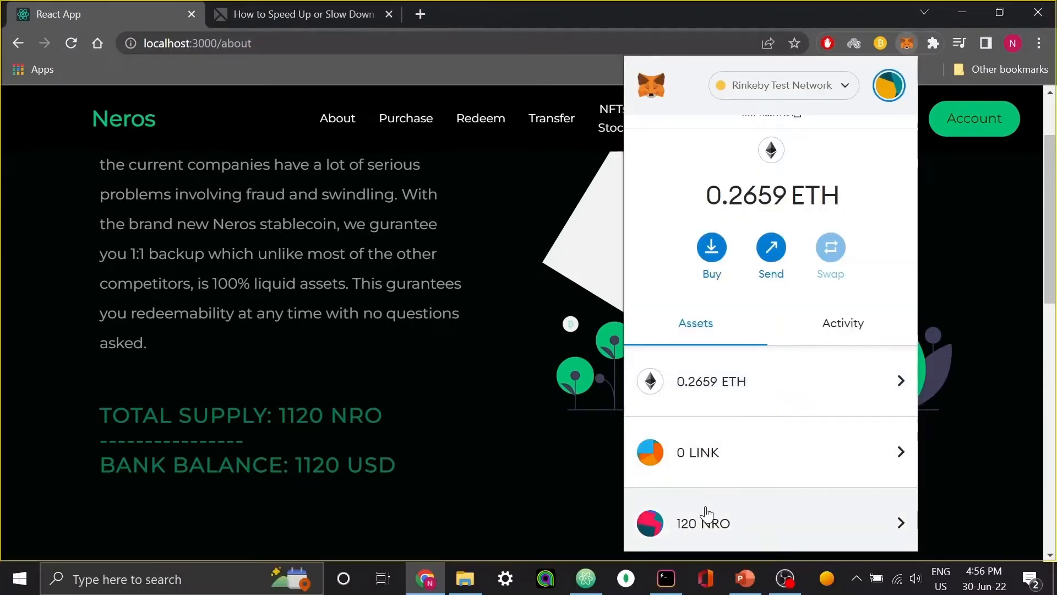
pyautogui.moveTo(705, 522)
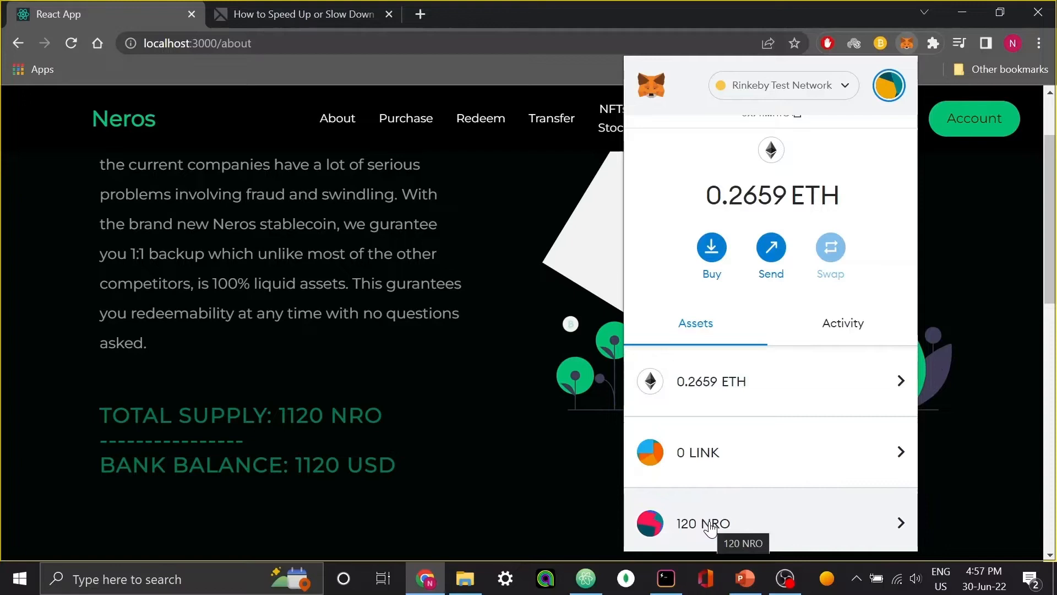
pyautogui.moveTo(741, 242)
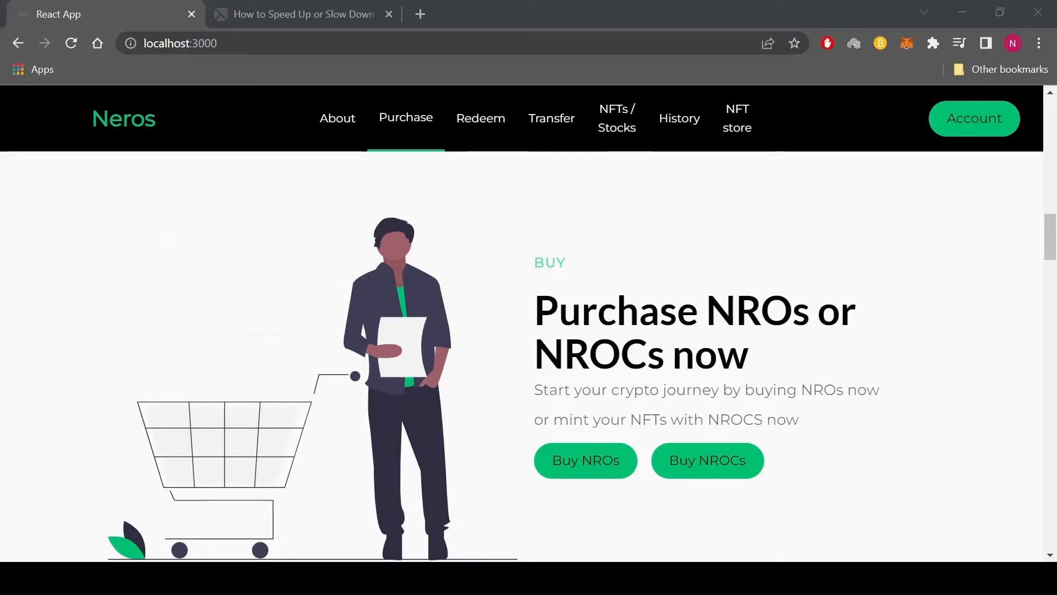
# Step: Submit the NROCs purchase form for 1 NROC at rate 0.001 with terms accepted
pyautogui.click(707, 461)
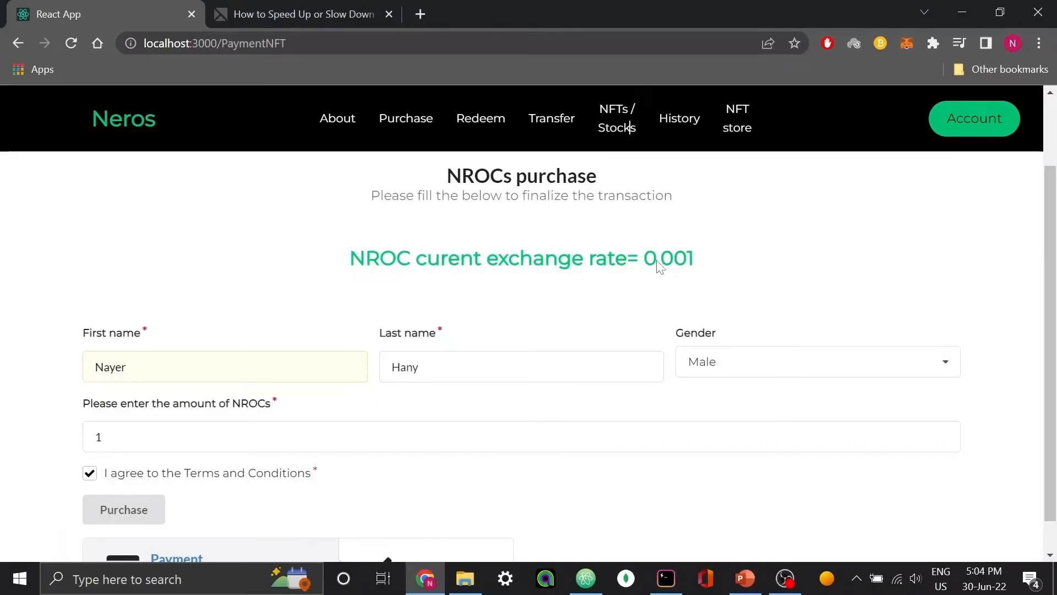
pyautogui.moveTo(632, 262)
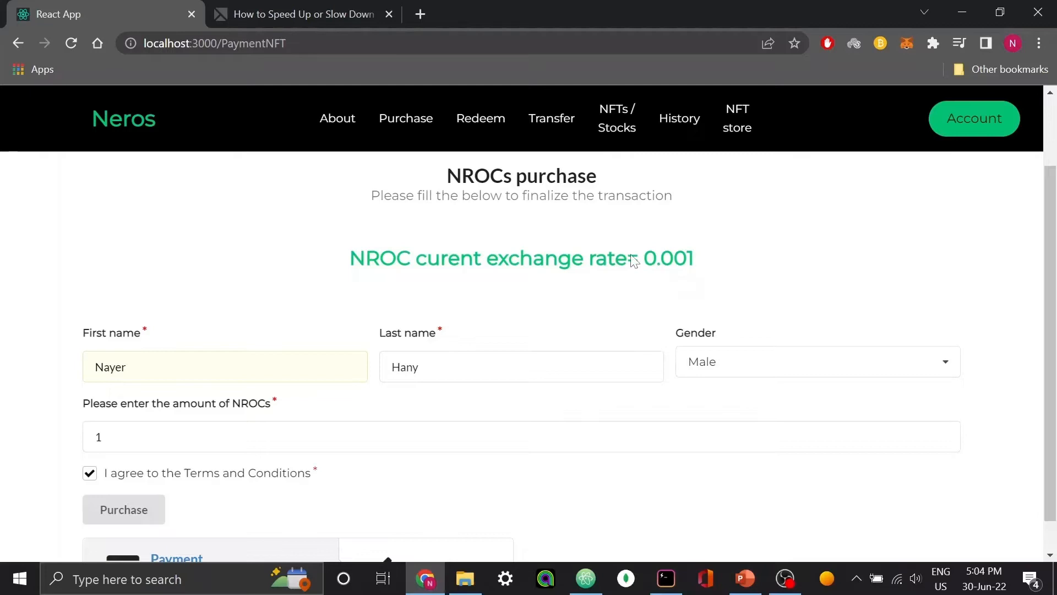
pyautogui.moveTo(693, 287)
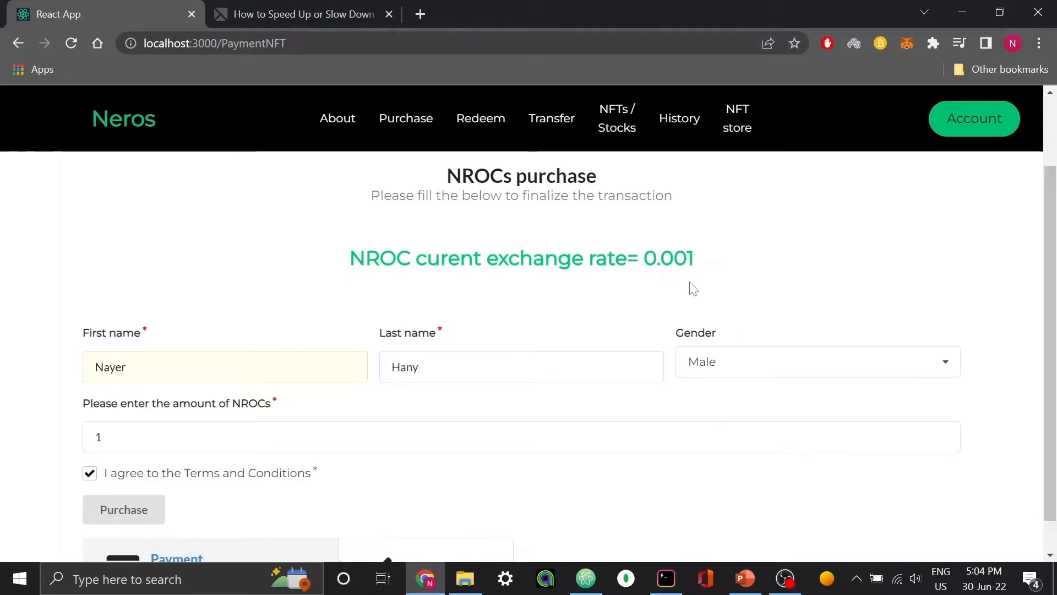
pyautogui.click(124, 508)
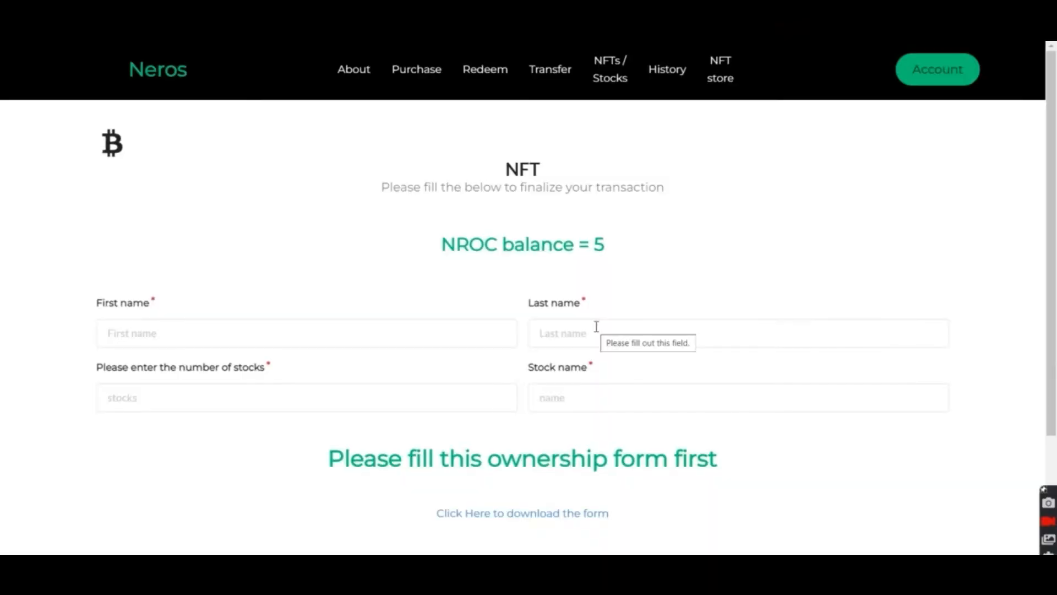
pyautogui.moveTo(190, 323)
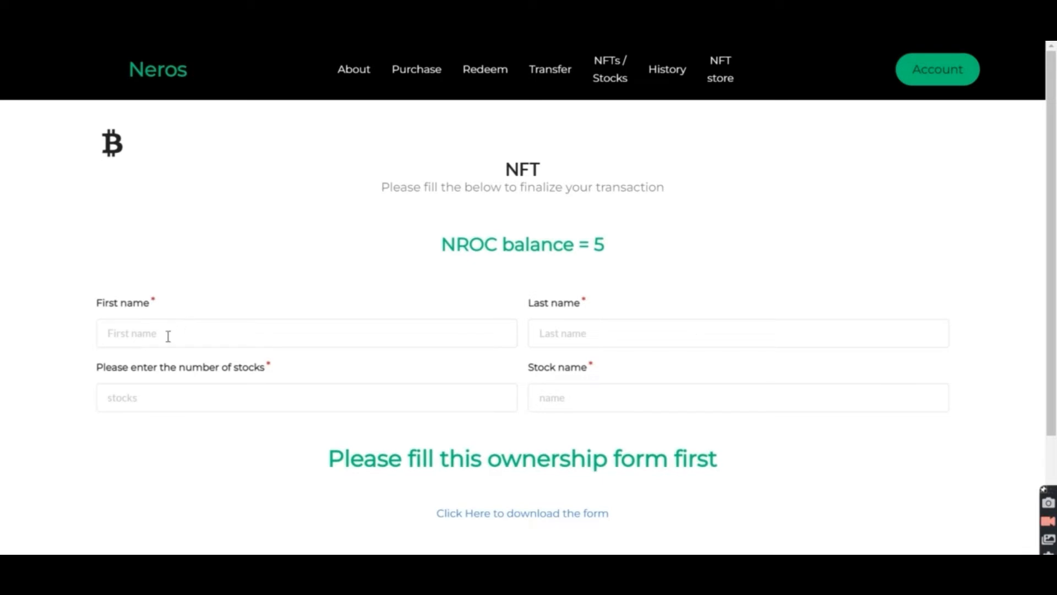
# Step: Fill the mint form with owner name youssef, 10 stocks and stock name AMZN
pyautogui.click(305, 332)
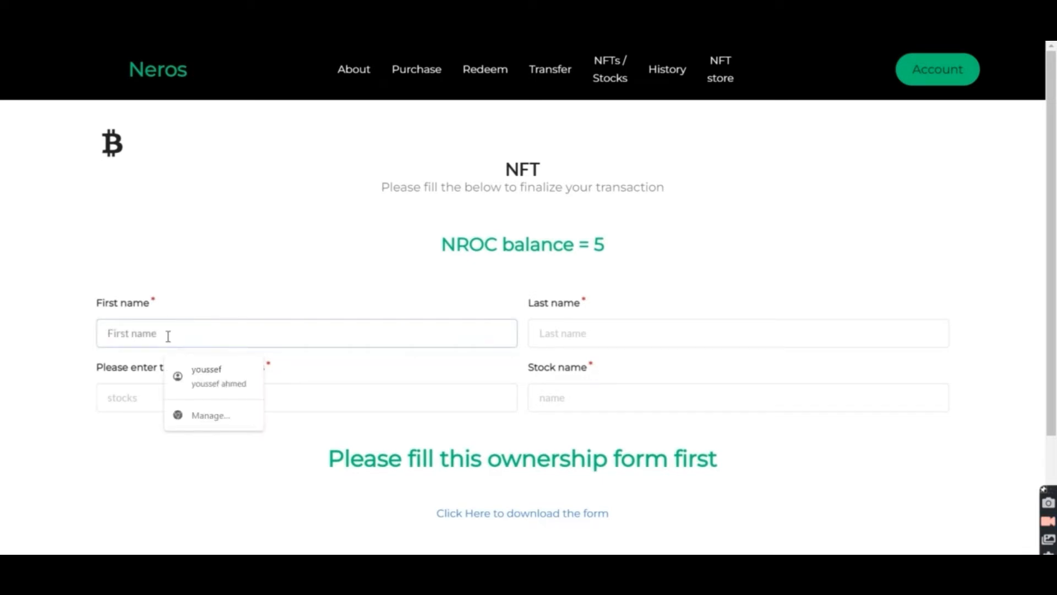
pyautogui.write('youssef')
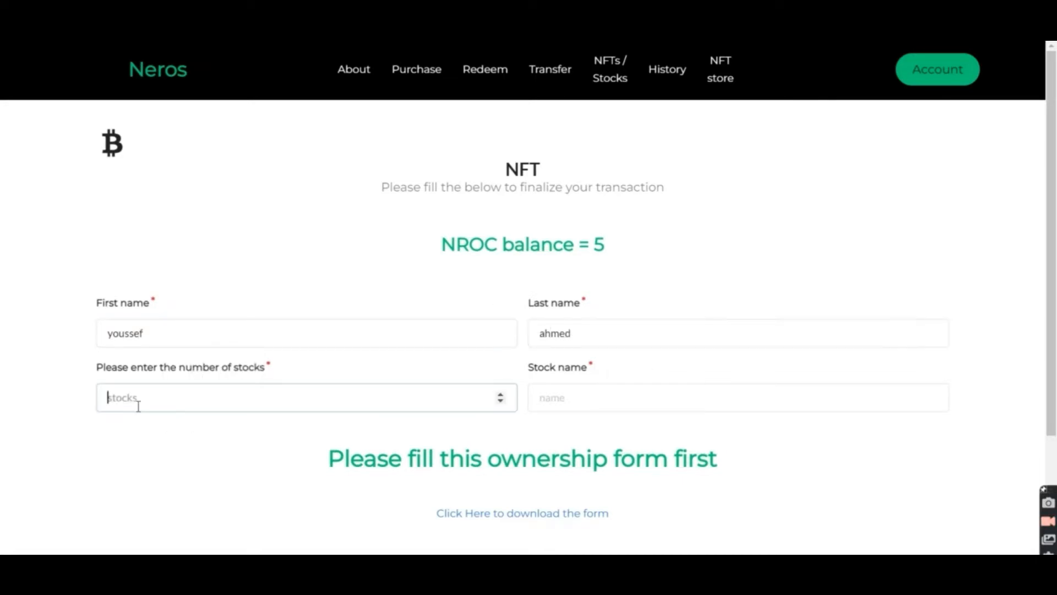
pyautogui.write('10')
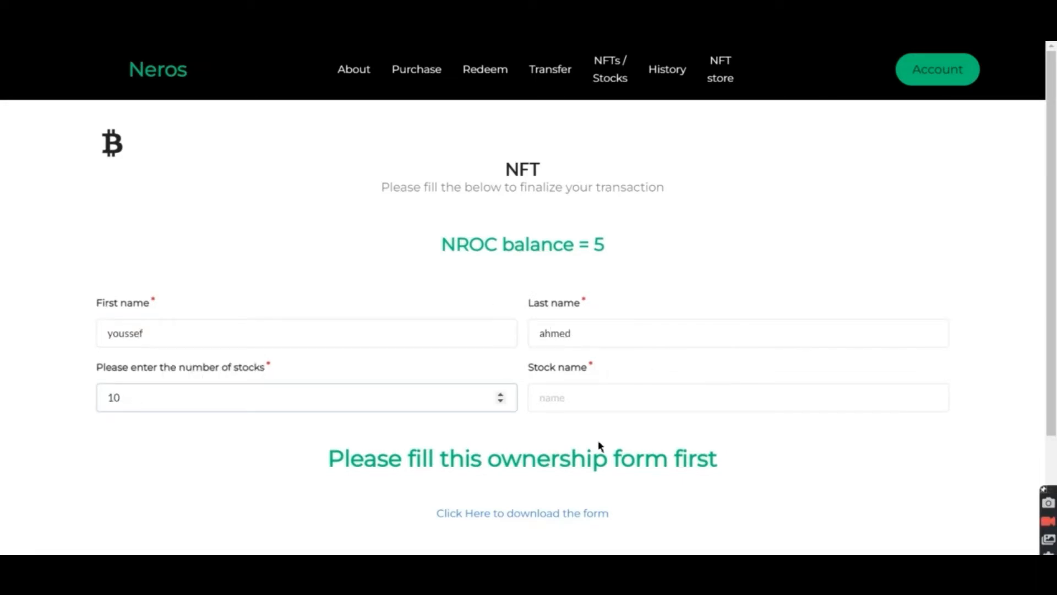
pyautogui.click(738, 397)
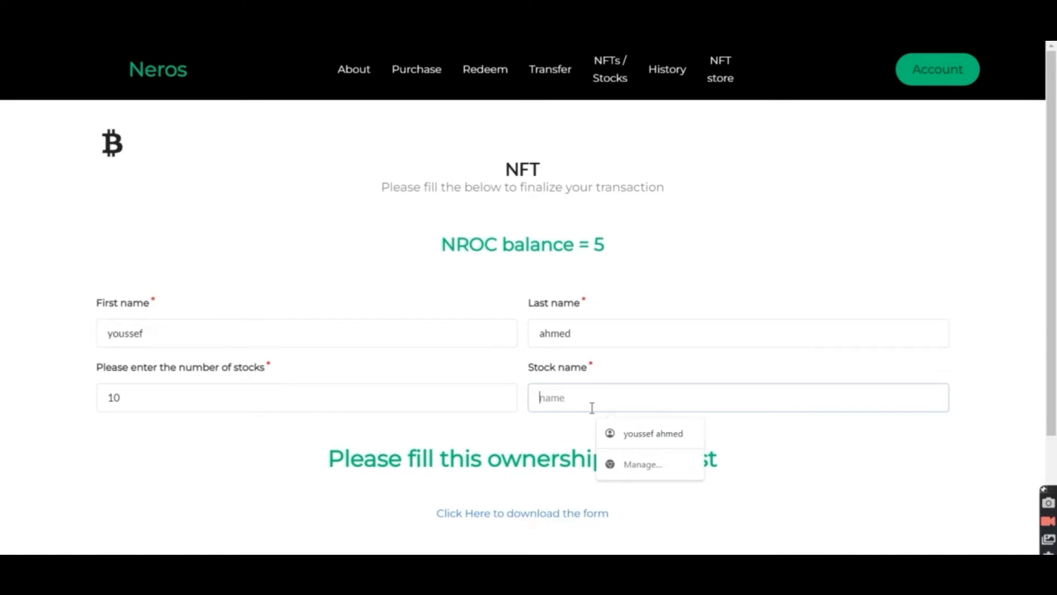
pyautogui.write('AMZN')
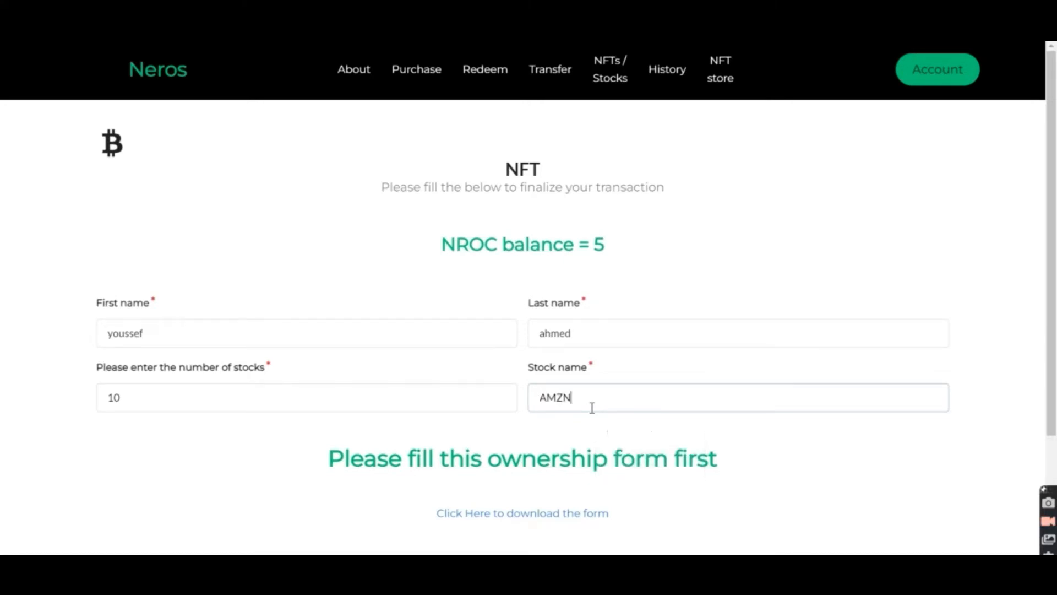
pyautogui.scroll(-3)
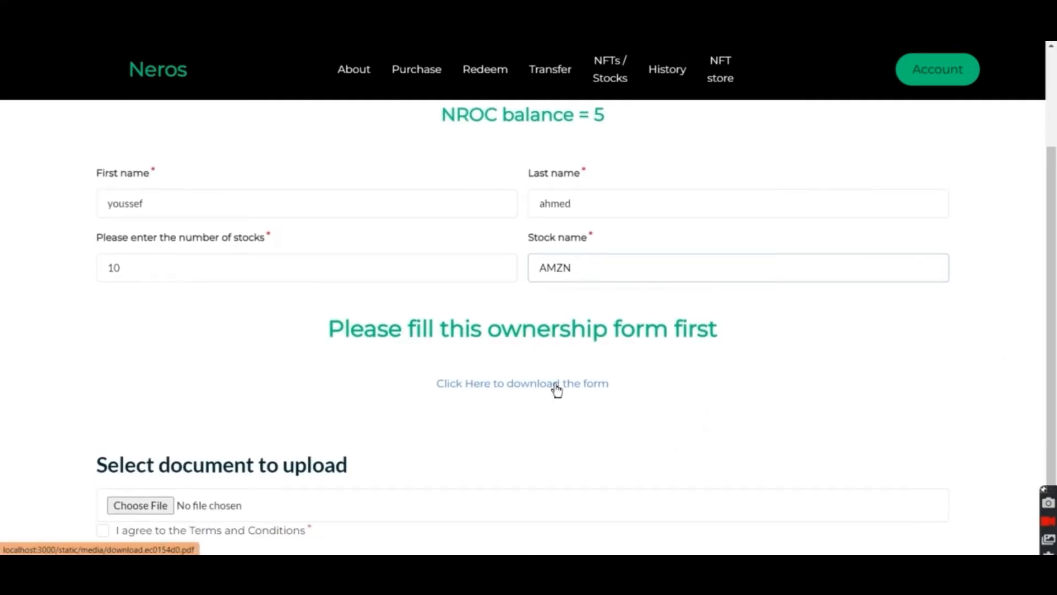
# Step: Download the blank ownership form, attach ownership.png and submit the mint
pyautogui.click(522, 383)
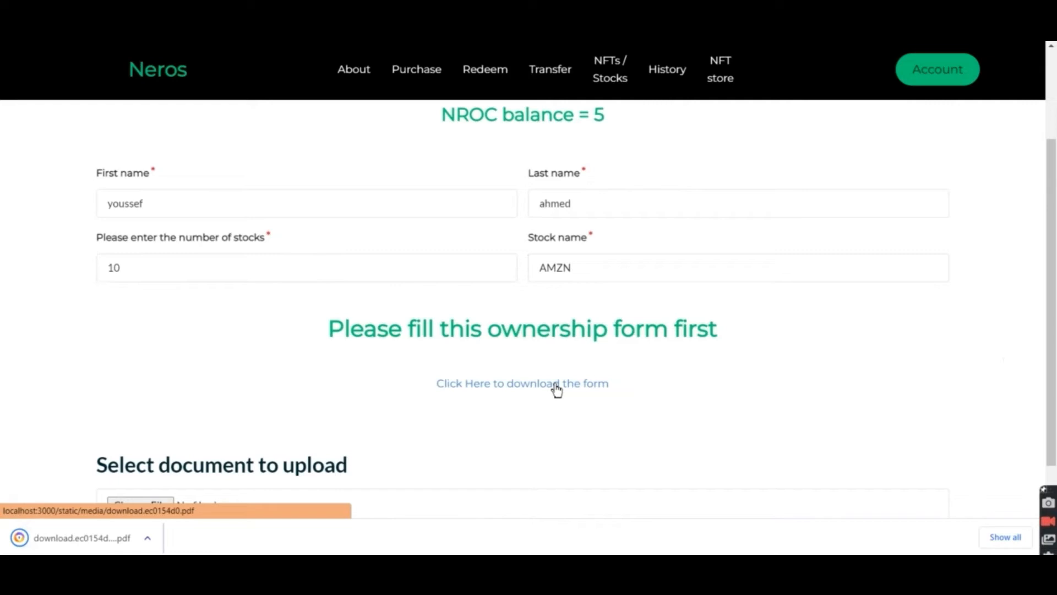
pyautogui.click(522, 383)
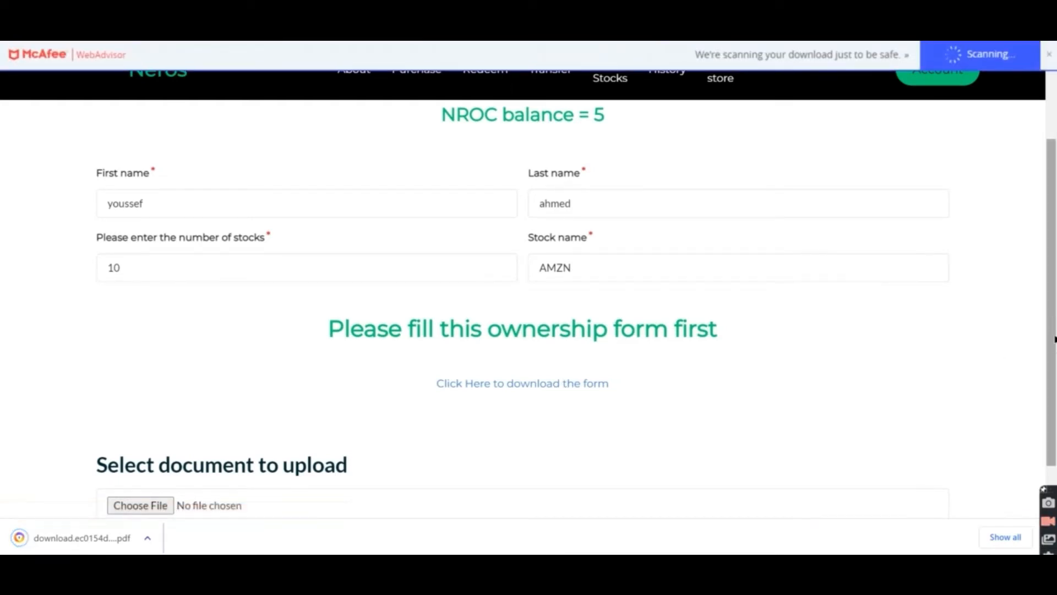
pyautogui.scroll(-3)
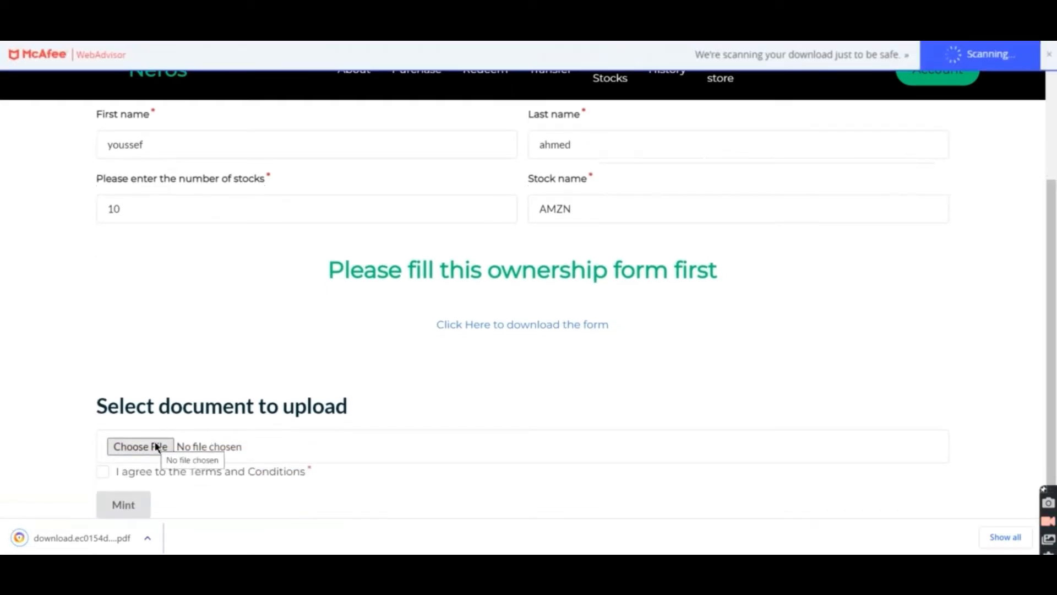
pyautogui.click(140, 446)
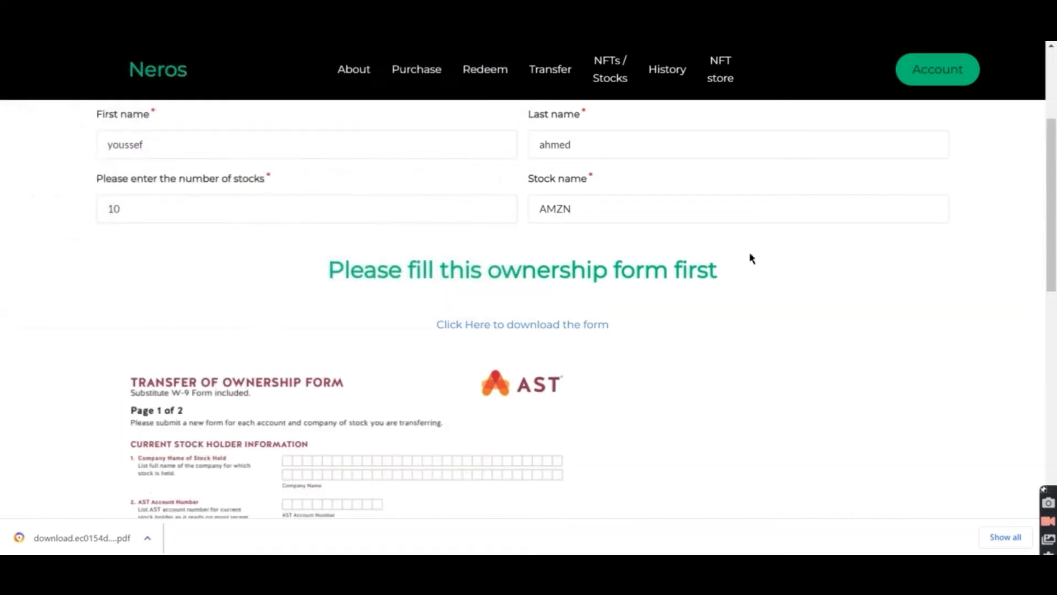
pyautogui.scroll(-3)
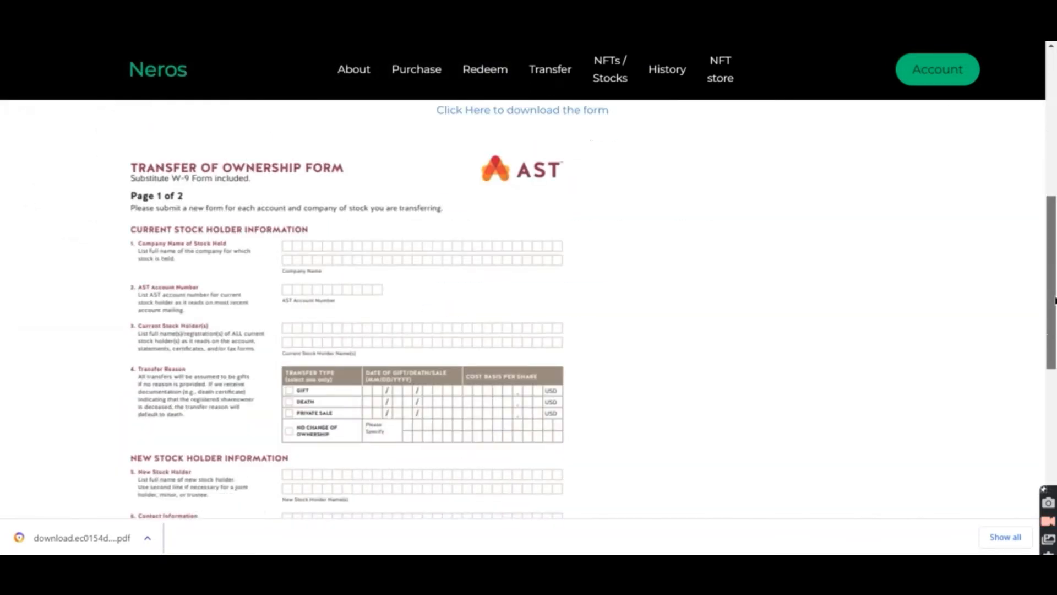
pyautogui.scroll(-3)
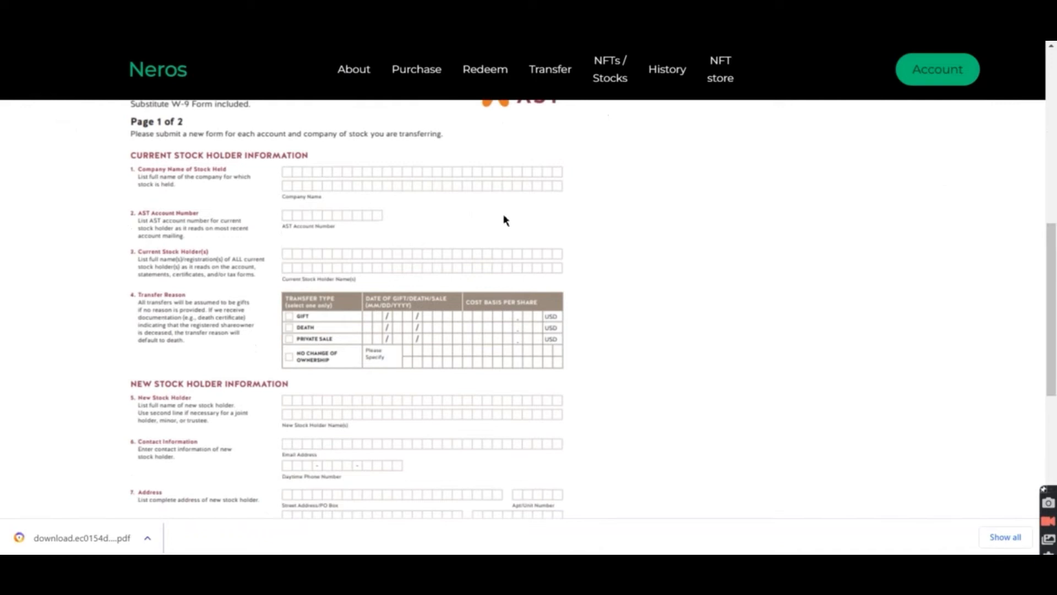
pyautogui.scroll(-3)
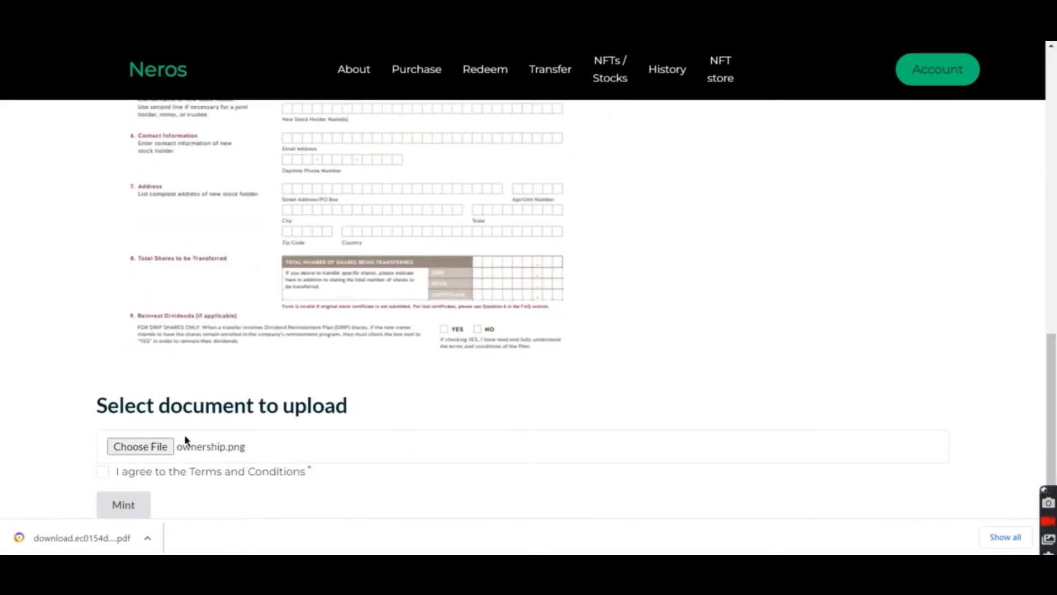
pyautogui.click(122, 504)
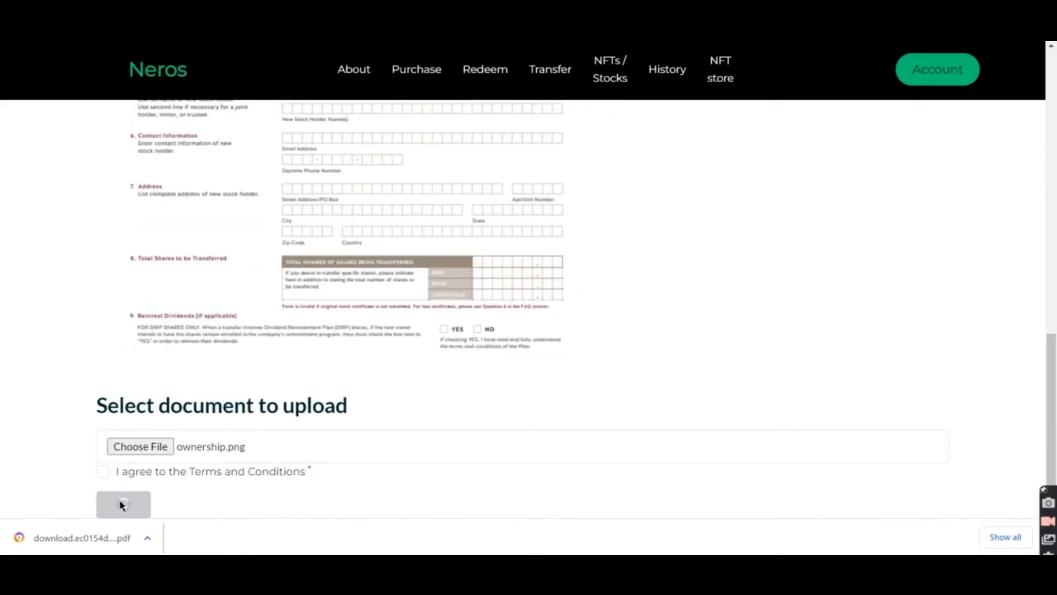
# Step: Confirm the CREATE NFT transaction so the AMZN NFT awaits admin review
pyautogui.click(122, 503)
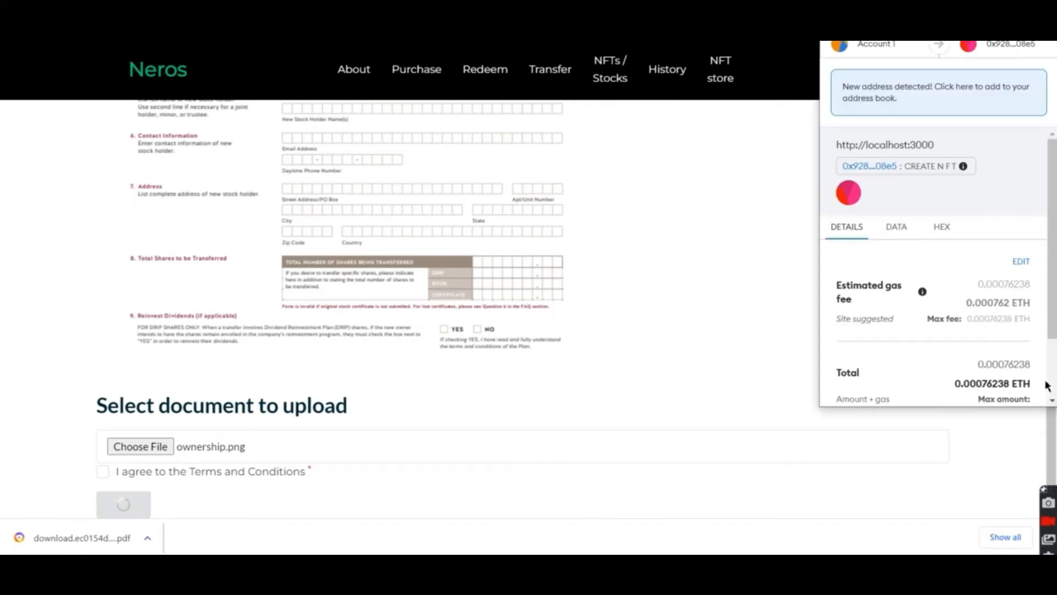
pyautogui.scroll(-3)
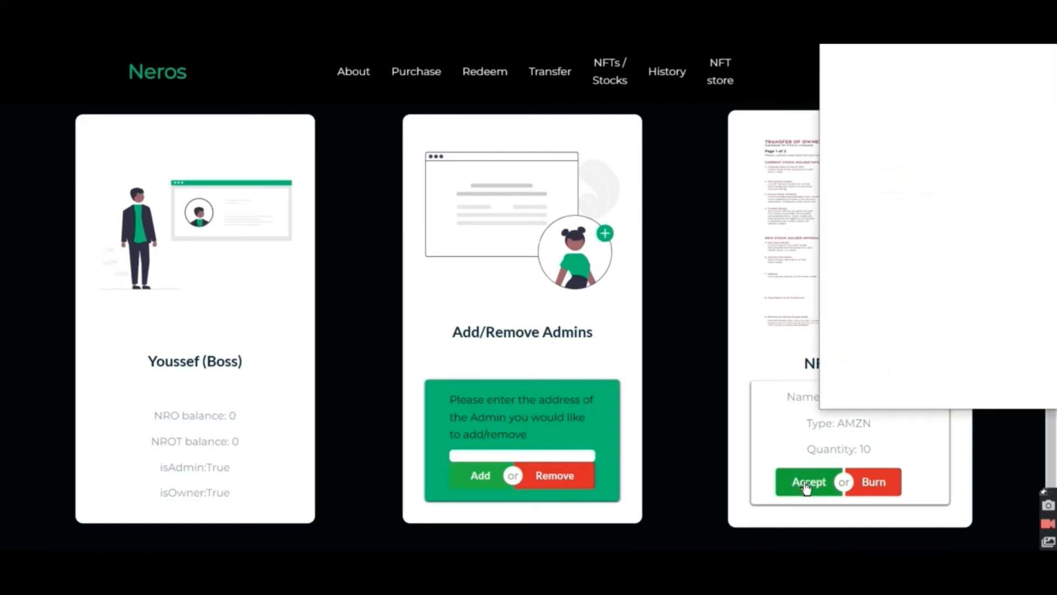
# Step: Accept the pending AMZN and TSLA stock NFTs from the admin dashboard
pyautogui.click(807, 481)
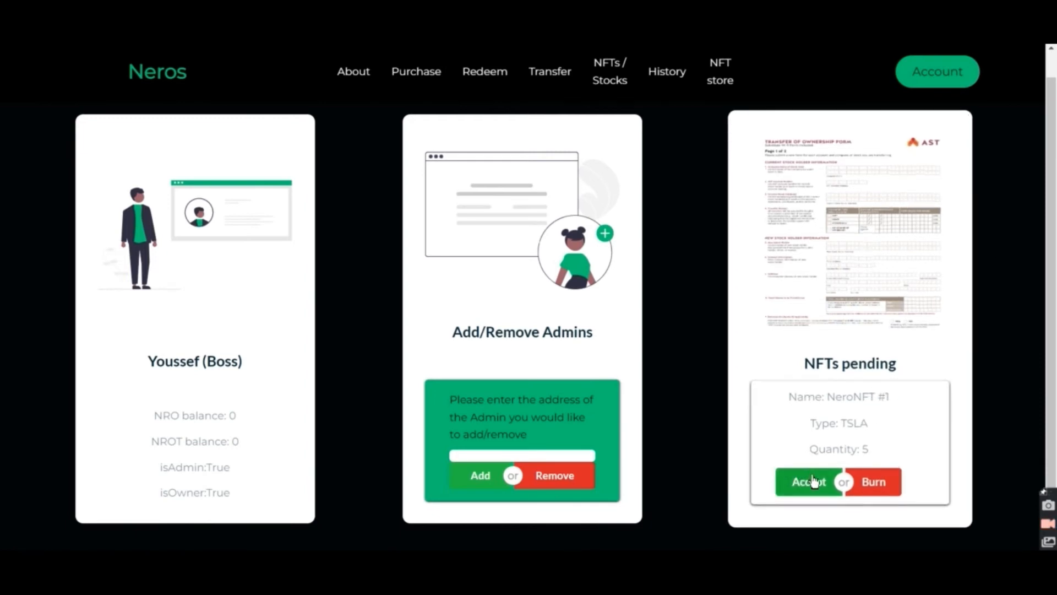
pyautogui.click(807, 481)
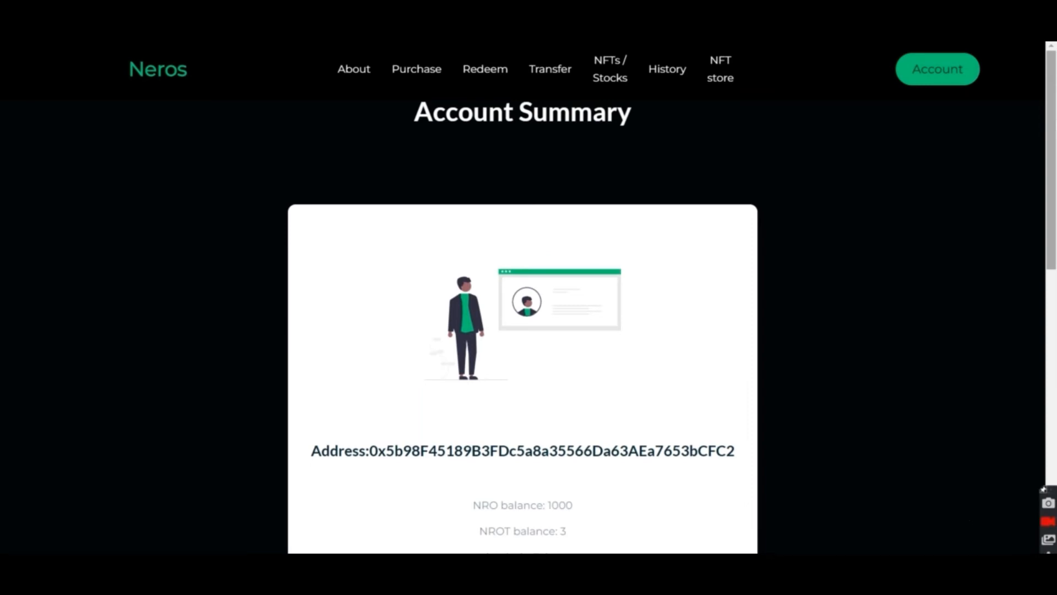
# Step: Offer NeroNFT #0 (10 AMZN) for sale from the owned NFTs and confirm the transaction
pyautogui.scroll(-3)
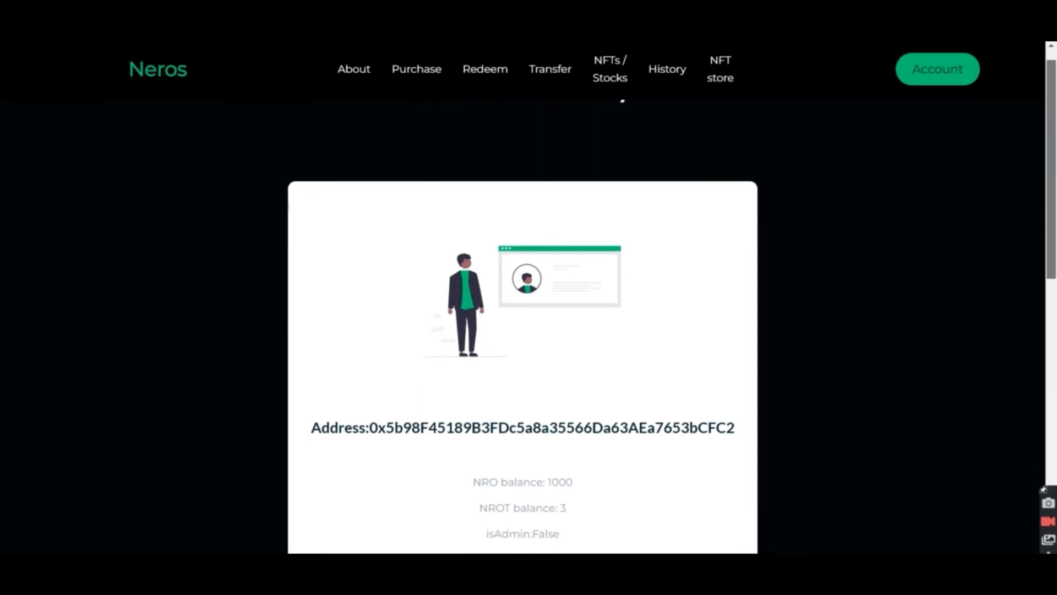
pyautogui.click(609, 68)
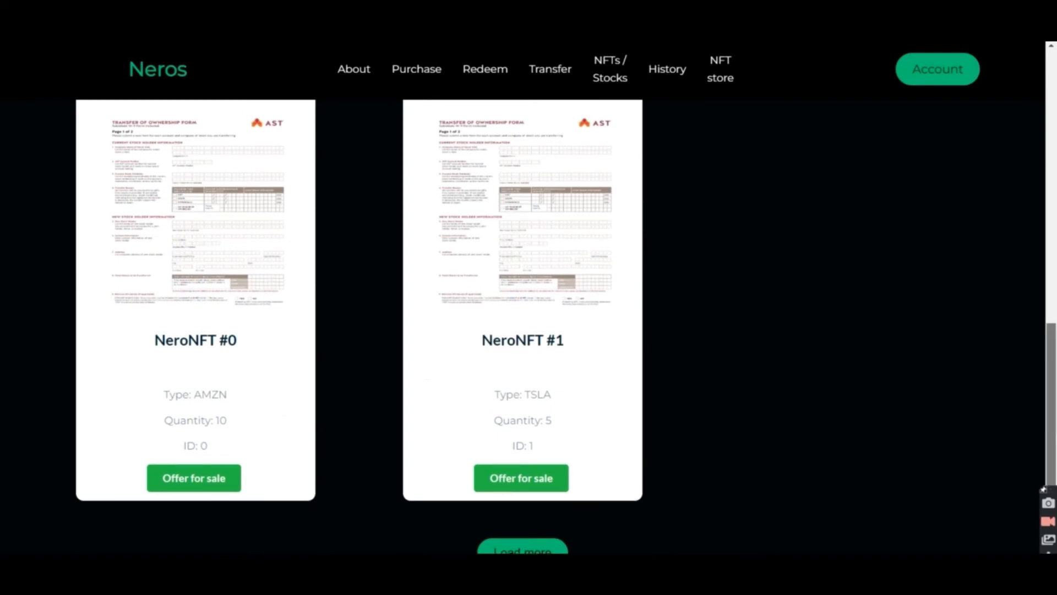
pyautogui.scroll(-3)
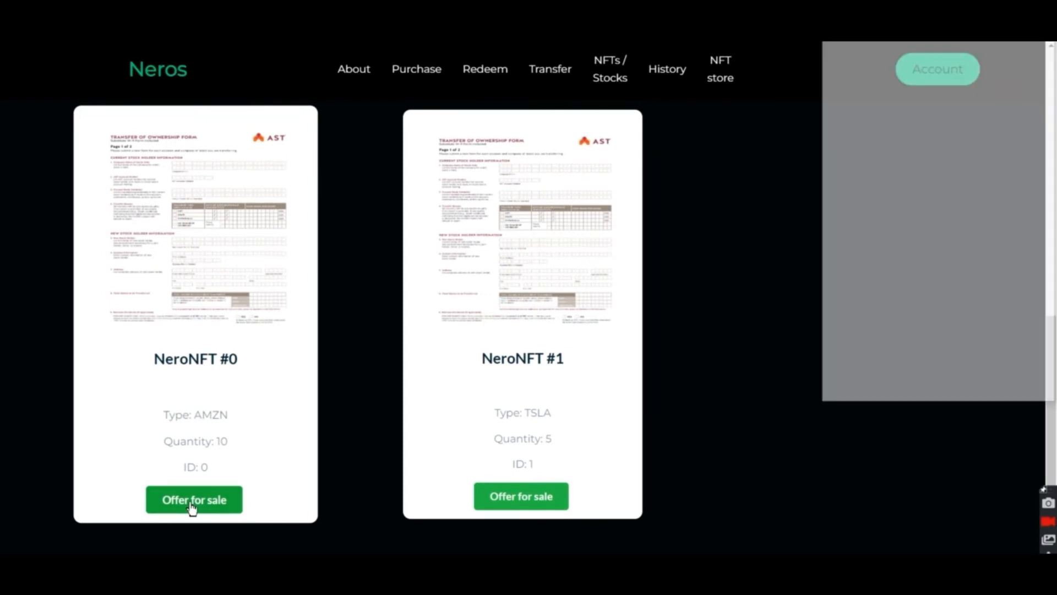
pyautogui.click(935, 68)
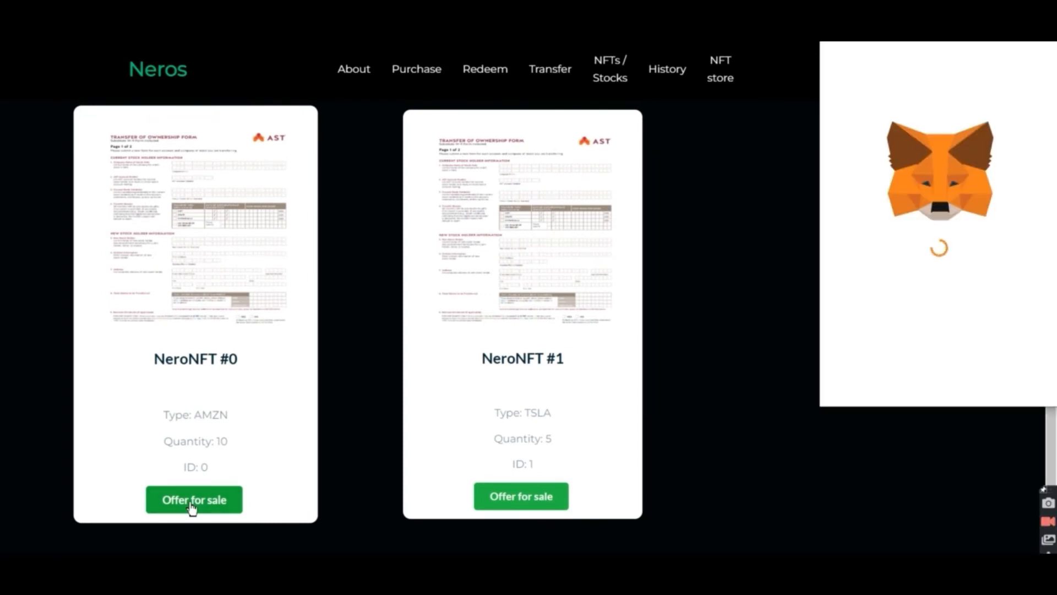
pyautogui.click(194, 499)
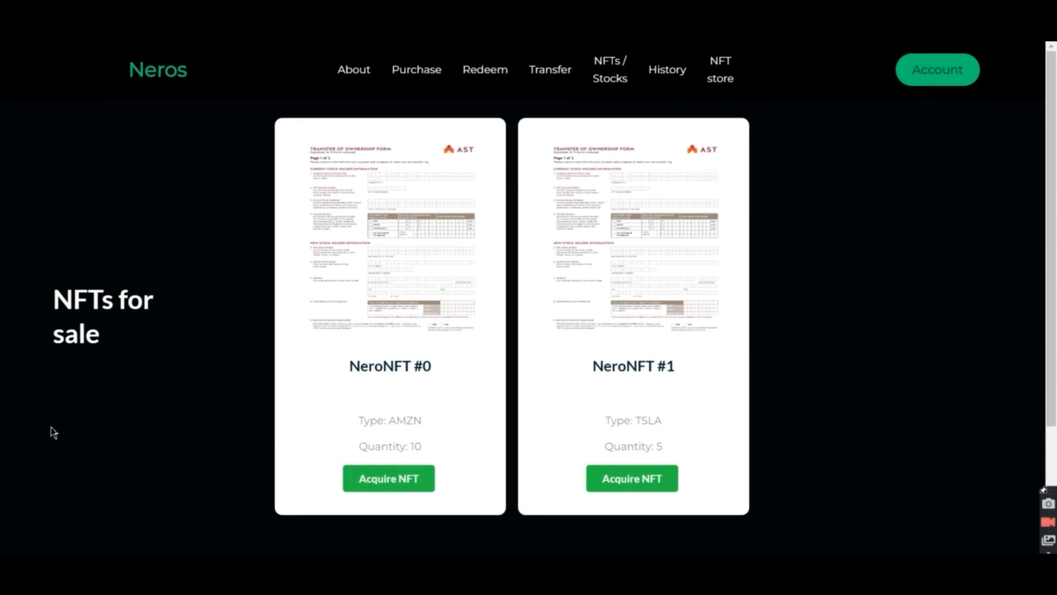
pyautogui.moveTo(819, 436)
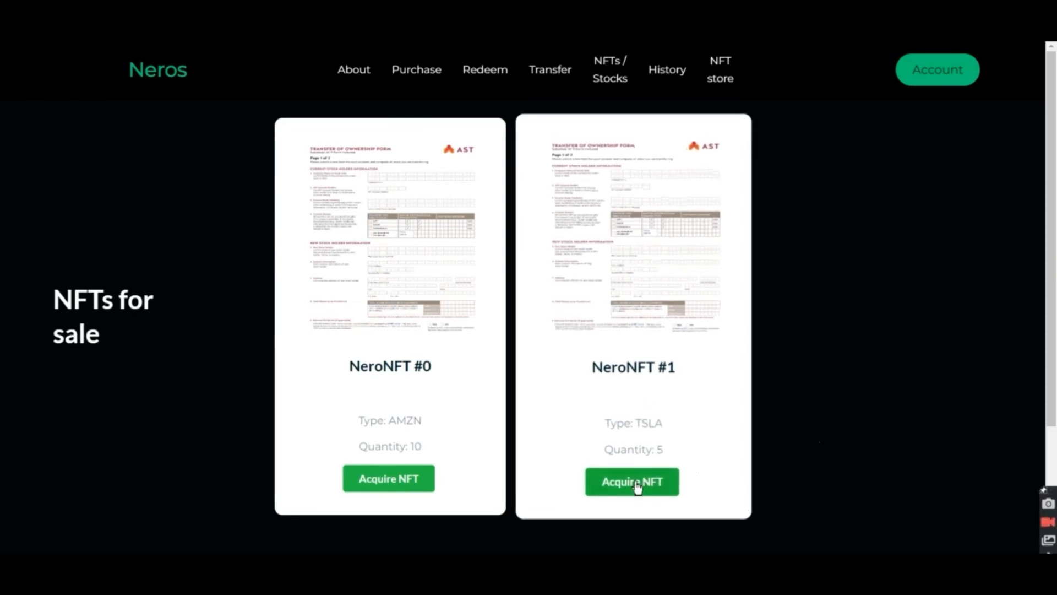
# Step: Acquire NeroNFT #1 and bring up its TSLA purchase offer totalling 582.3 USD
pyautogui.click(936, 69)
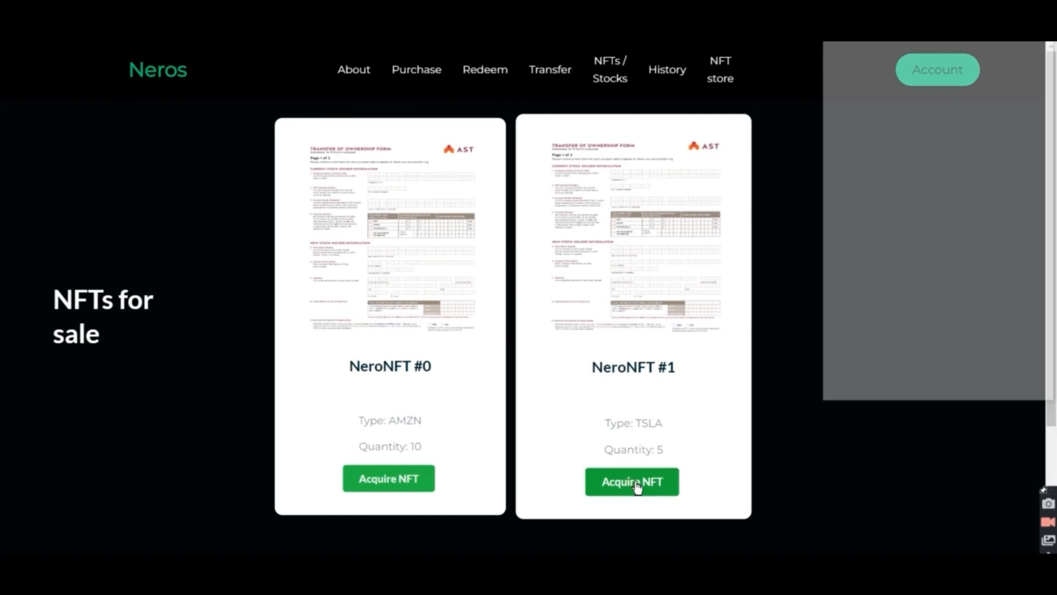
pyautogui.click(630, 481)
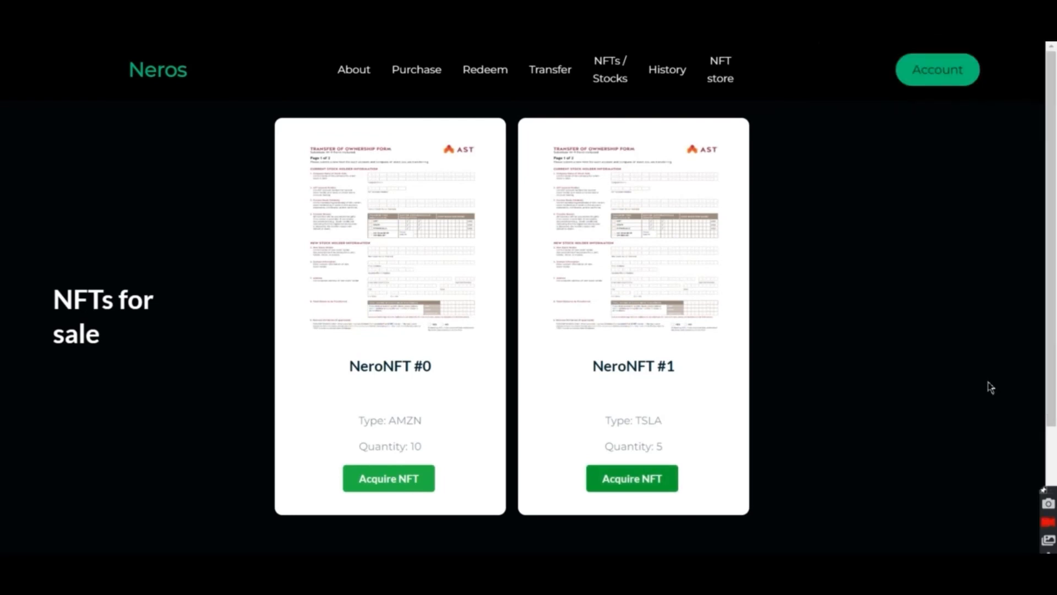
pyautogui.click(631, 477)
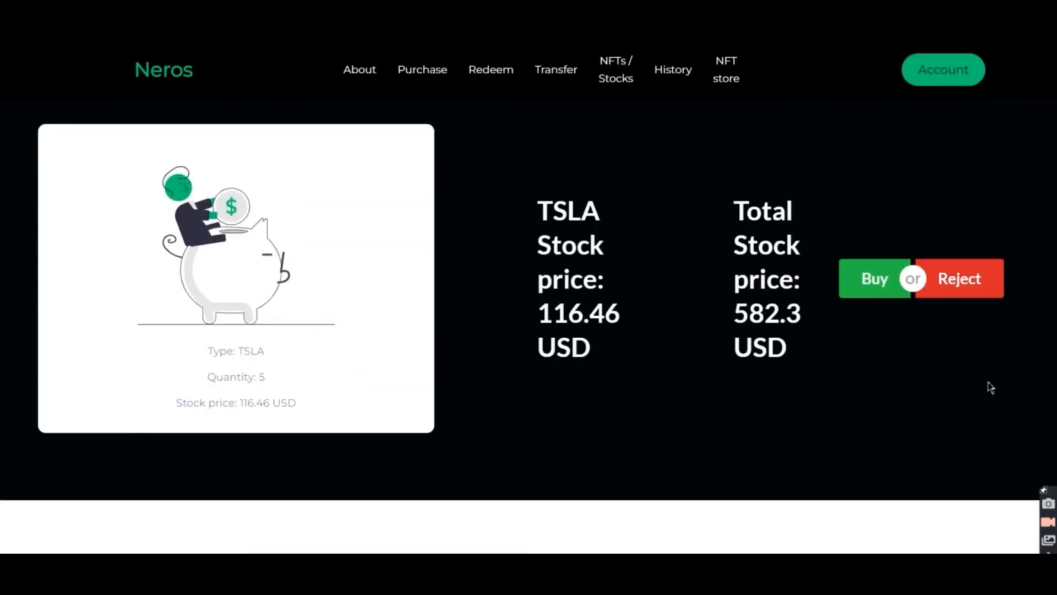
pyautogui.moveTo(583, 301)
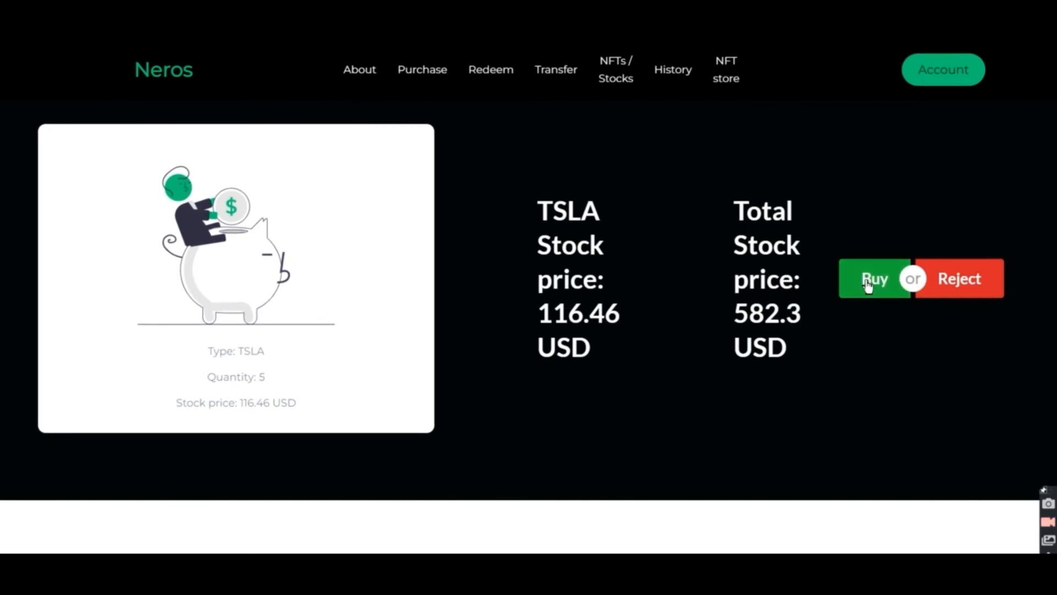
# Step: Buy the TSLA NFT and refresh the store so only NeroNFT #0 remains for sale
pyautogui.click(873, 277)
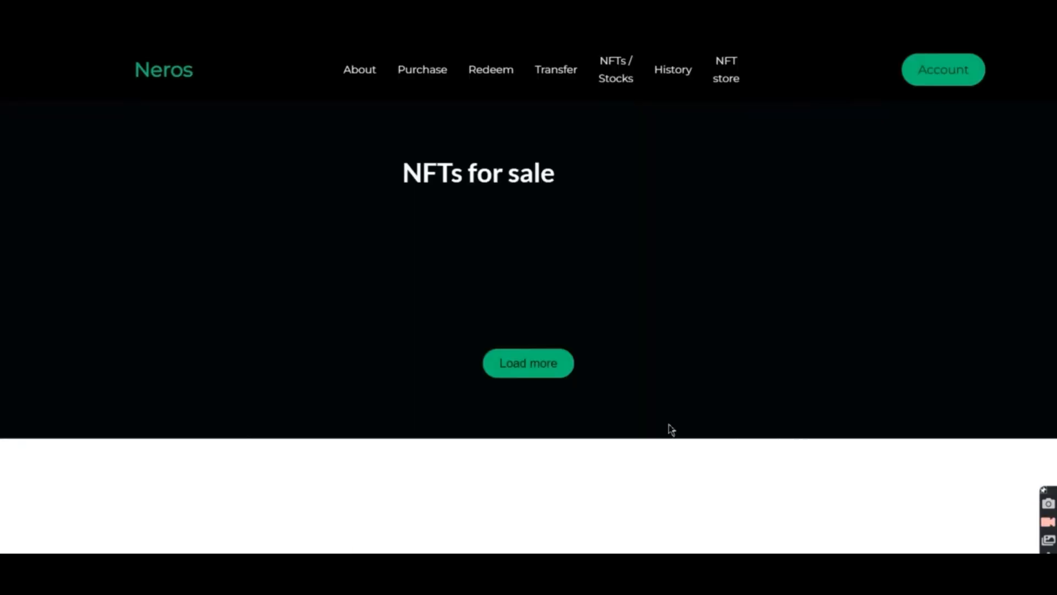
pyautogui.click(529, 362)
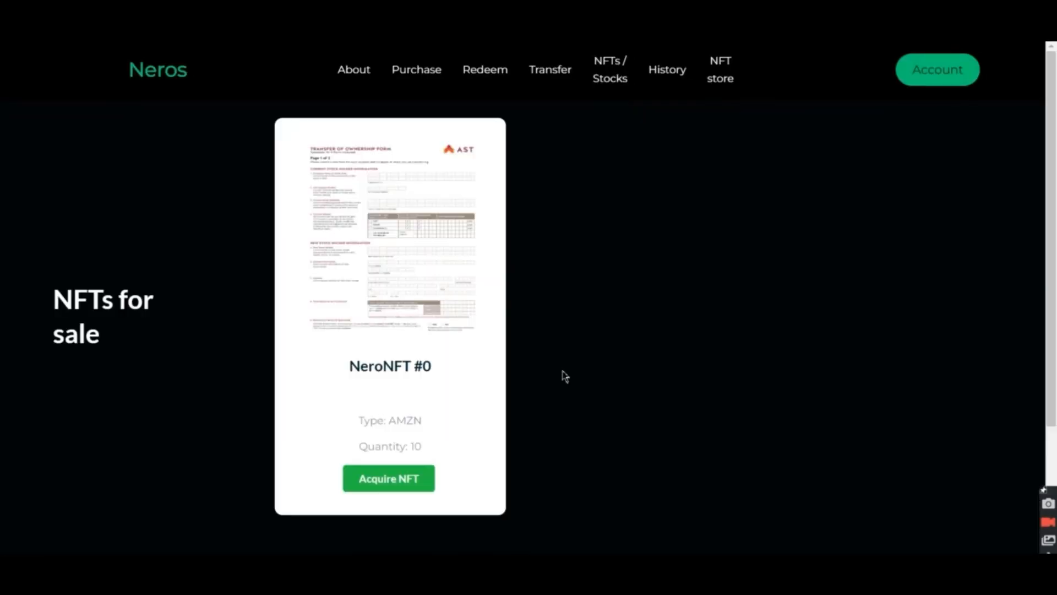